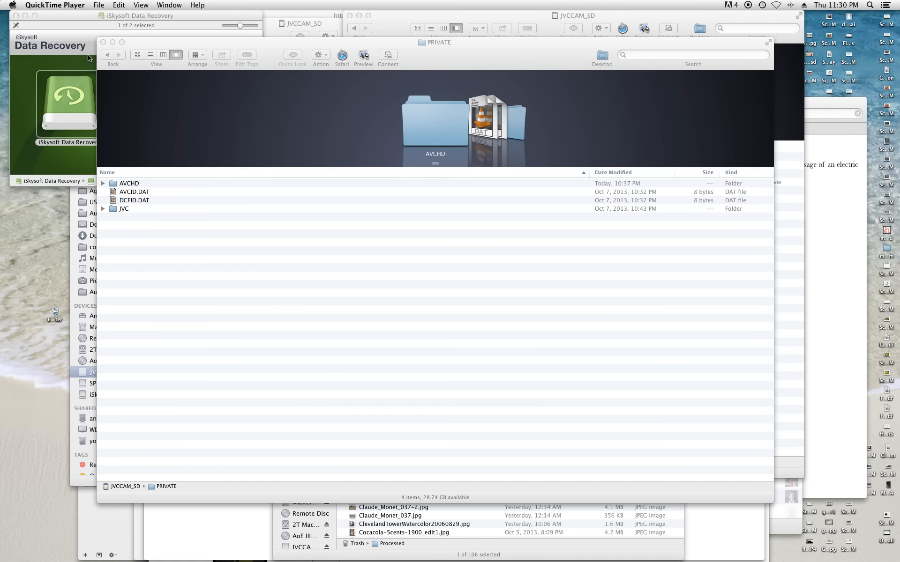
mouse_move(516, 78)
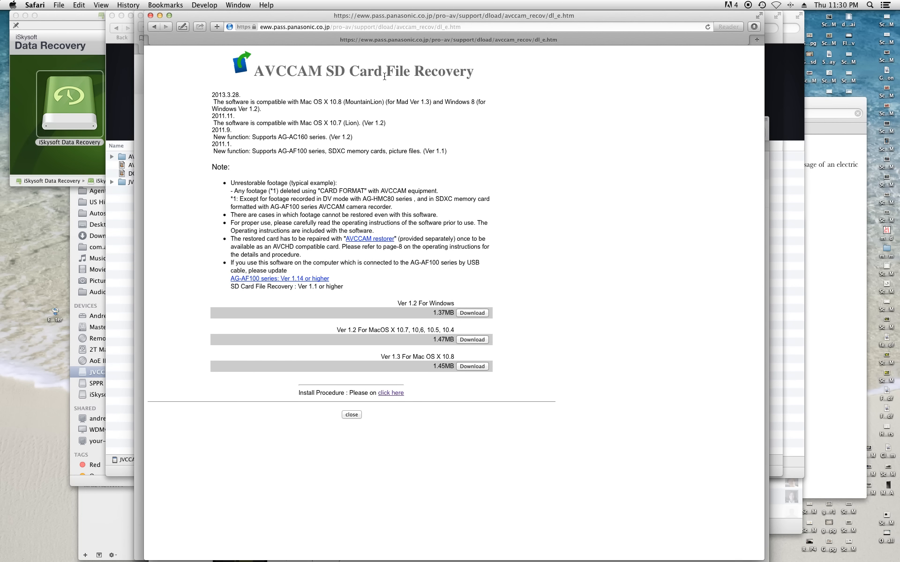
mouse_move(275, 58)
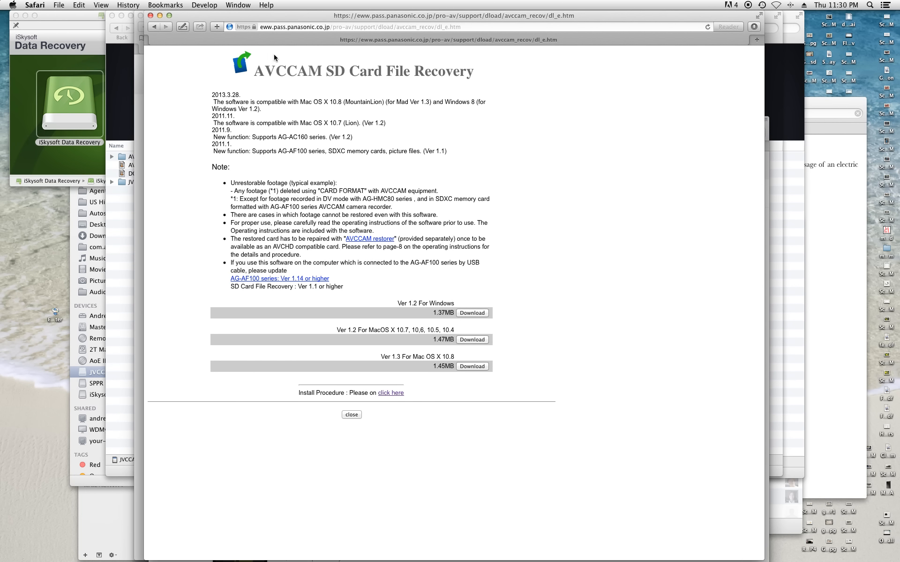
mouse_move(300, 36)
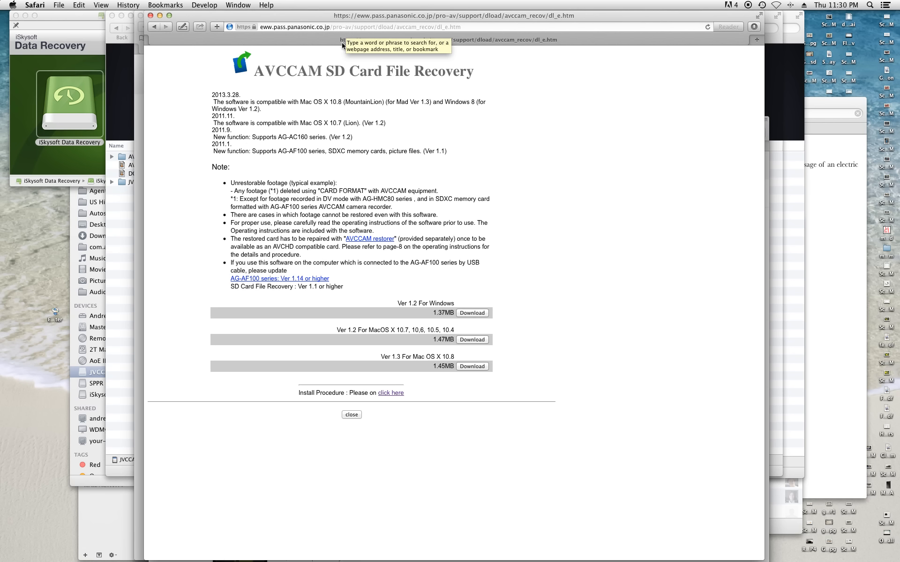
mouse_move(459, 328)
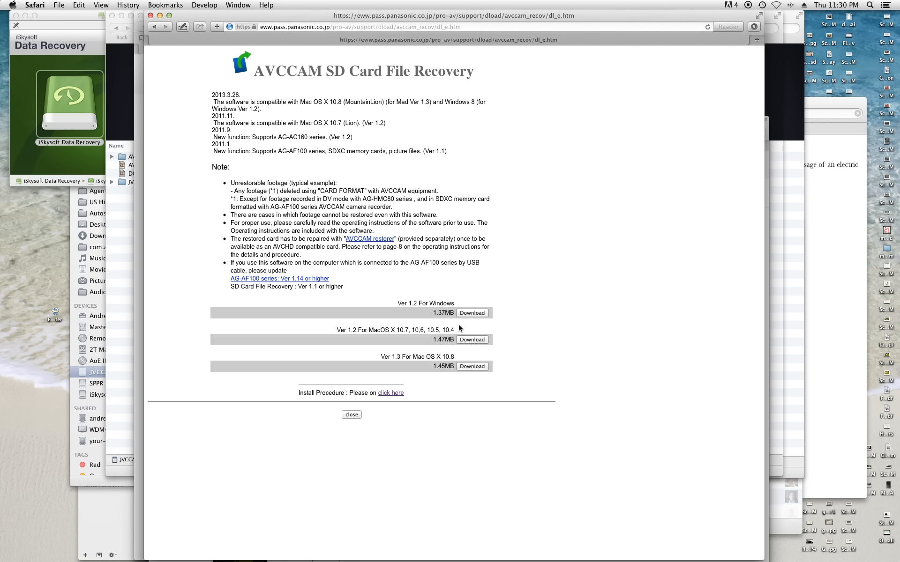
mouse_move(434, 354)
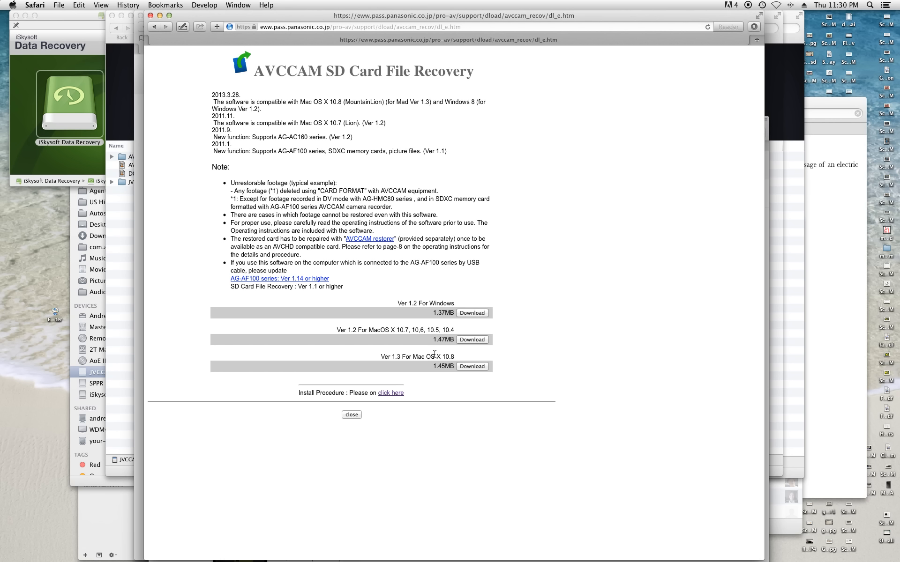
mouse_move(431, 357)
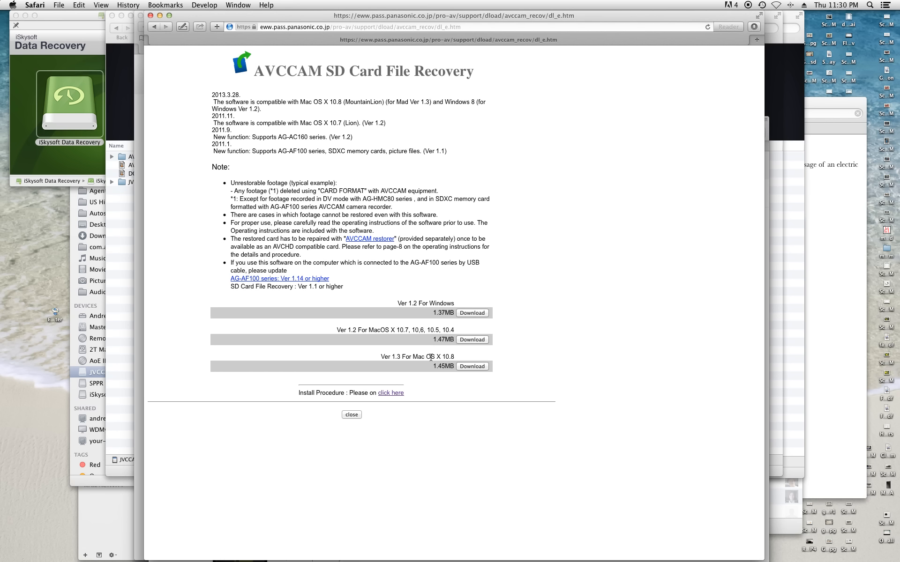
mouse_move(276, 119)
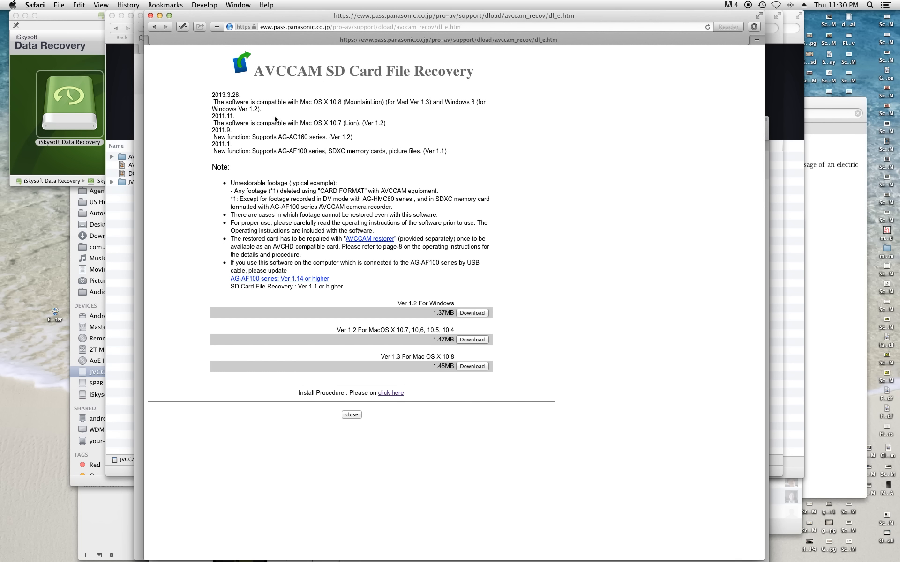
mouse_move(491, 221)
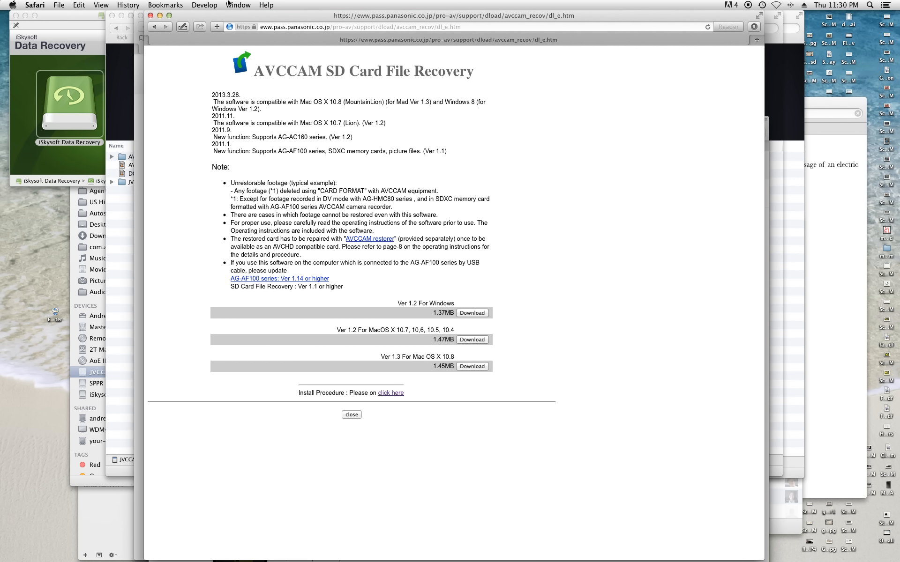
mouse_move(152, 69)
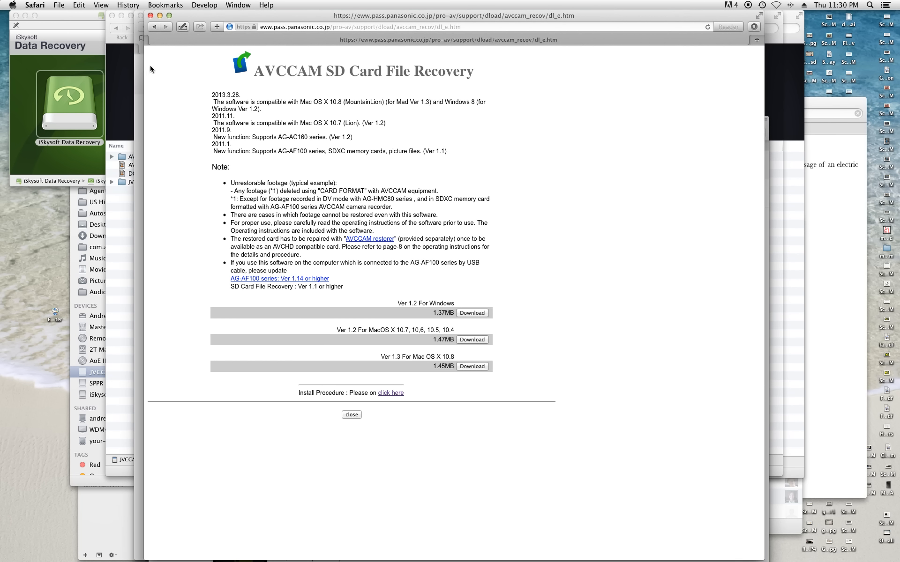
mouse_move(139, 81)
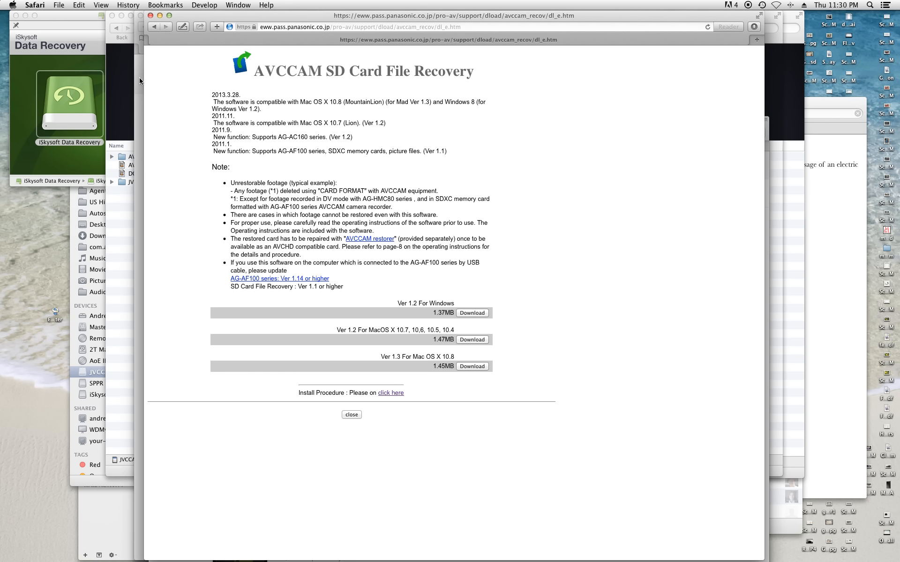